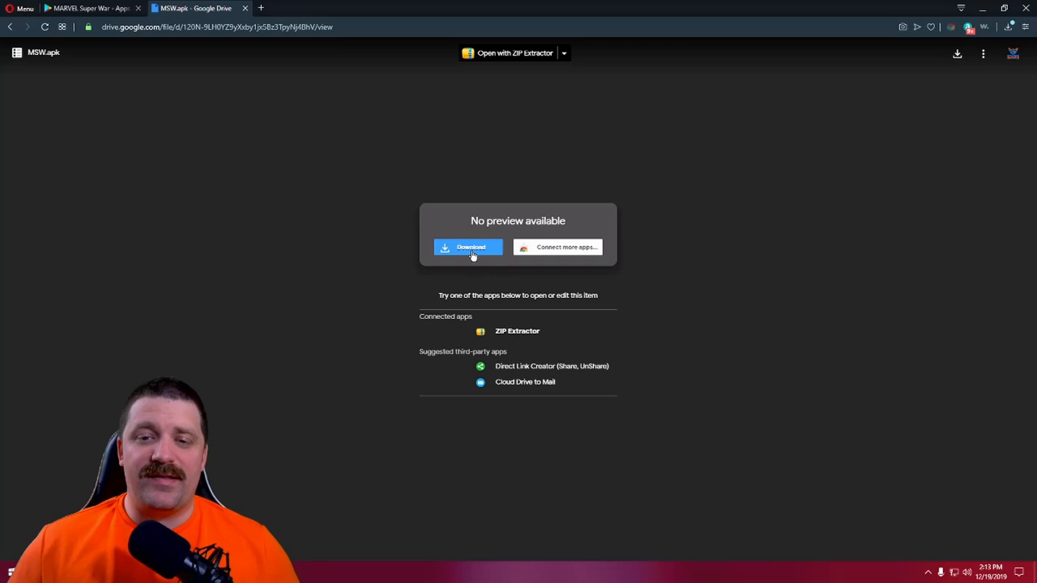
Download the MSW.apk file from the Google Drive file page.
{"action": "left_click", "coordinate": [468, 246]}
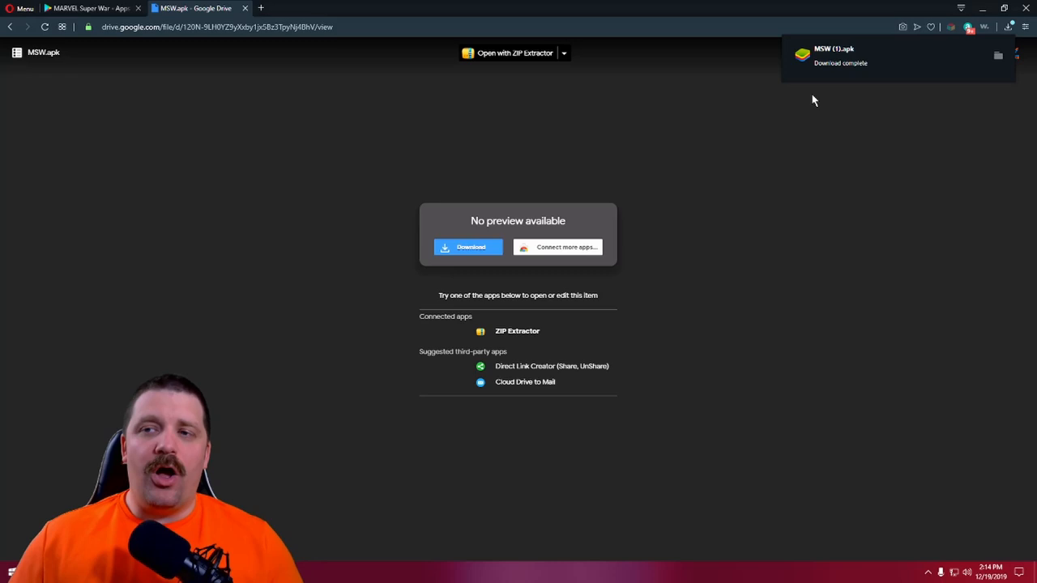
{"action": "mouse_move", "coordinate": [850, 78]}
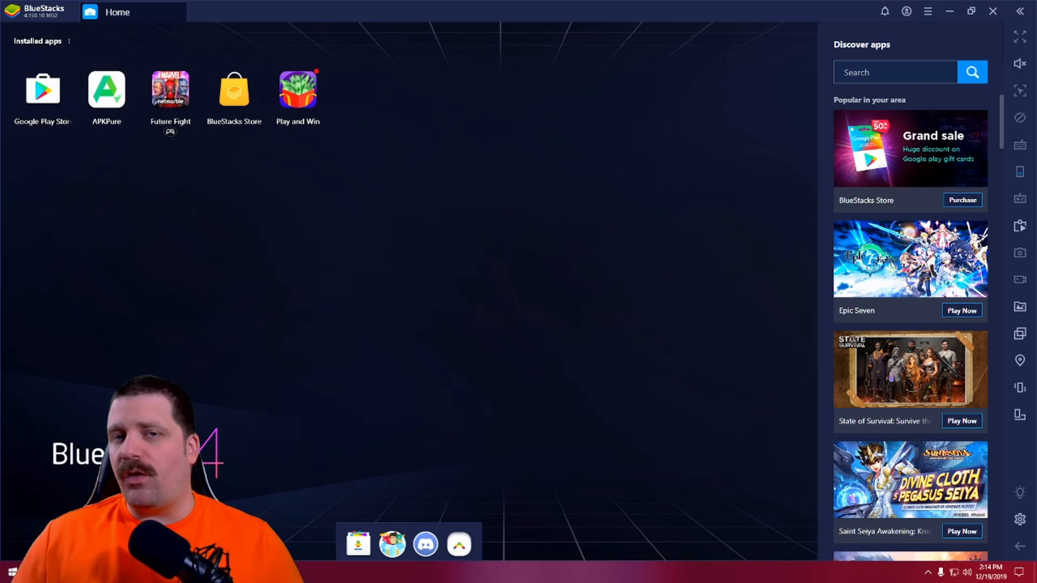
Install the downloaded MSW (1) APK from Downloads via Install apk.
{"action": "left_click", "coordinate": [68, 40]}
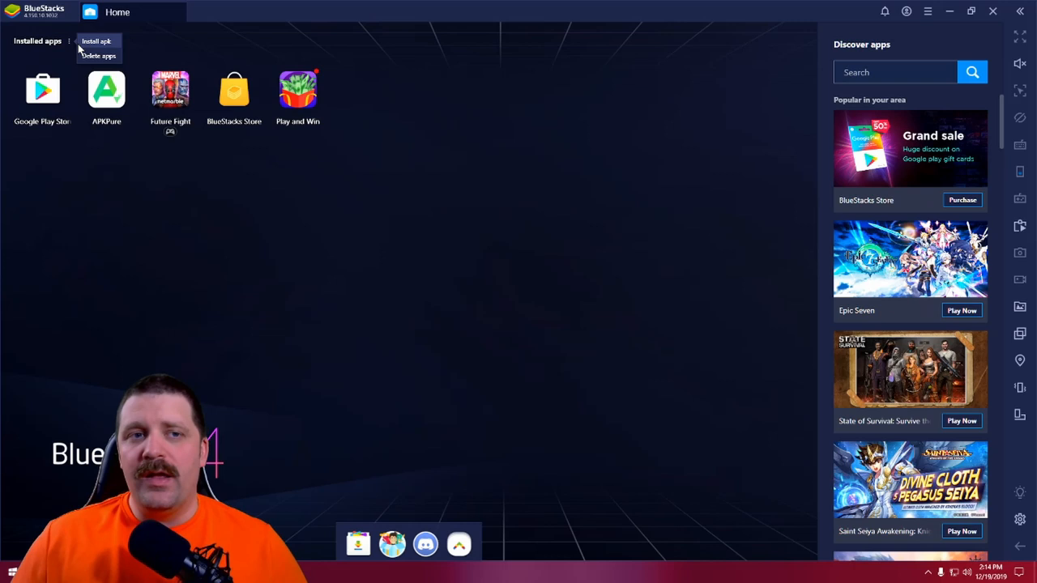
{"action": "left_click", "coordinate": [96, 40]}
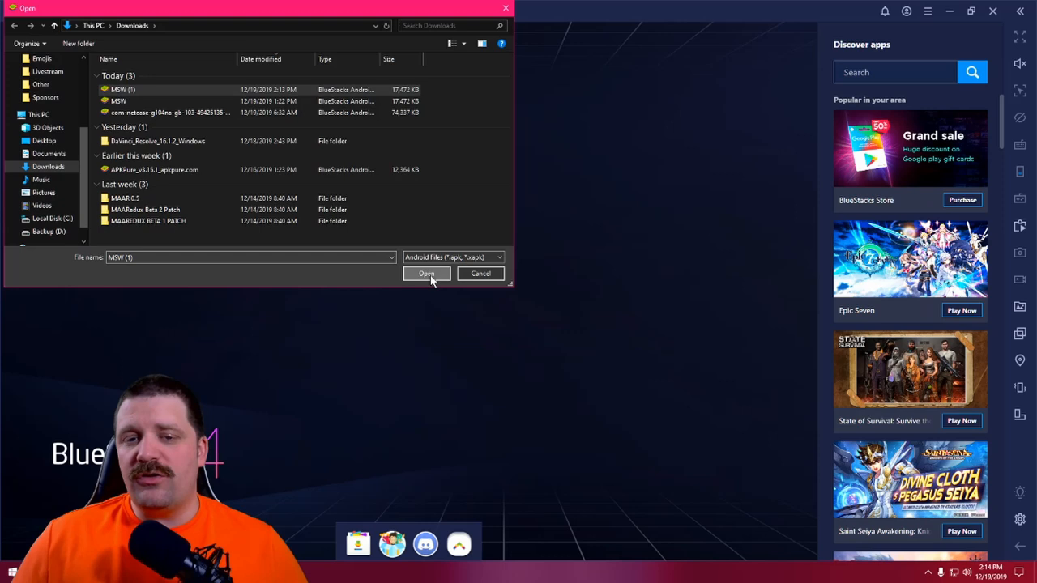
{"action": "left_click", "coordinate": [426, 272]}
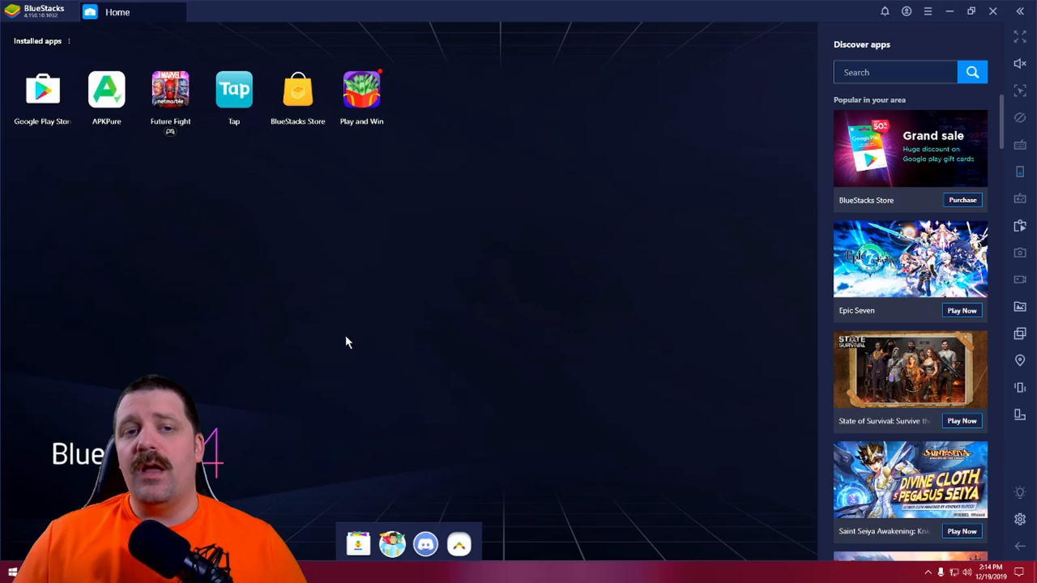
{"action": "mouse_move", "coordinate": [321, 336]}
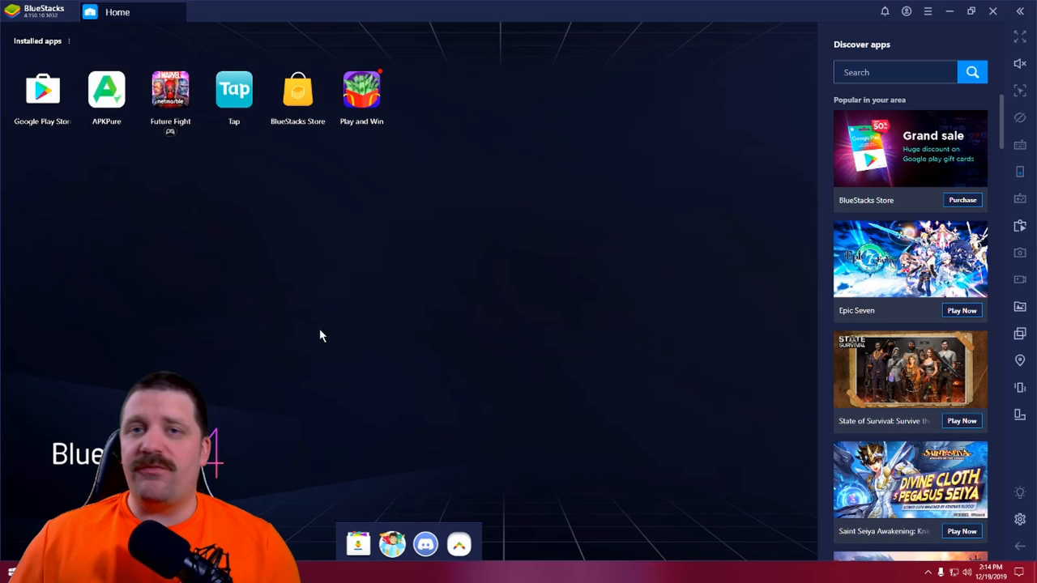
{"action": "mouse_move", "coordinate": [308, 327]}
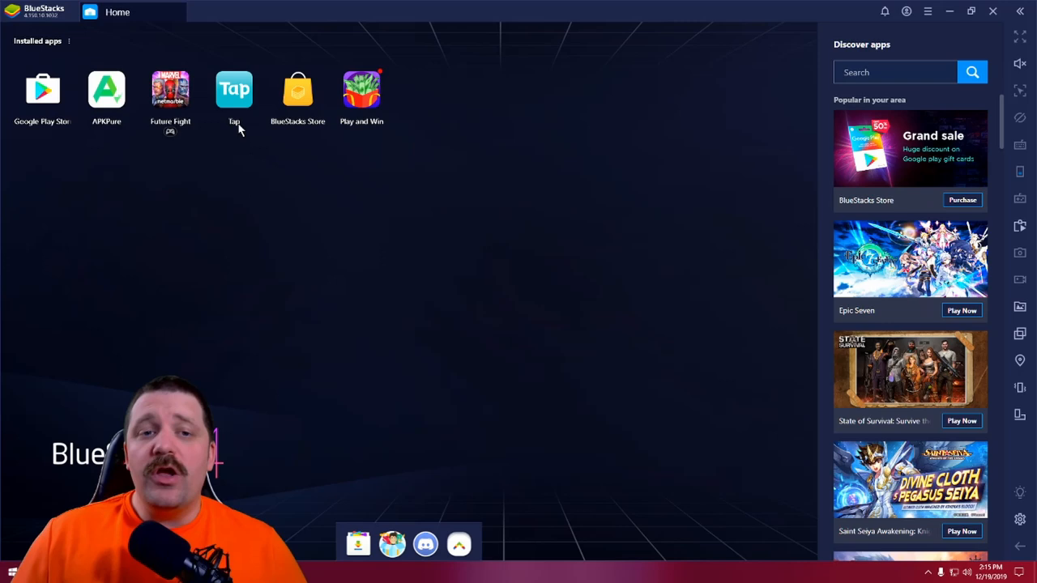
Launch Tap, allow file access and install MARVEL Super War from the history suggestion.
{"action": "left_click", "coordinate": [234, 89]}
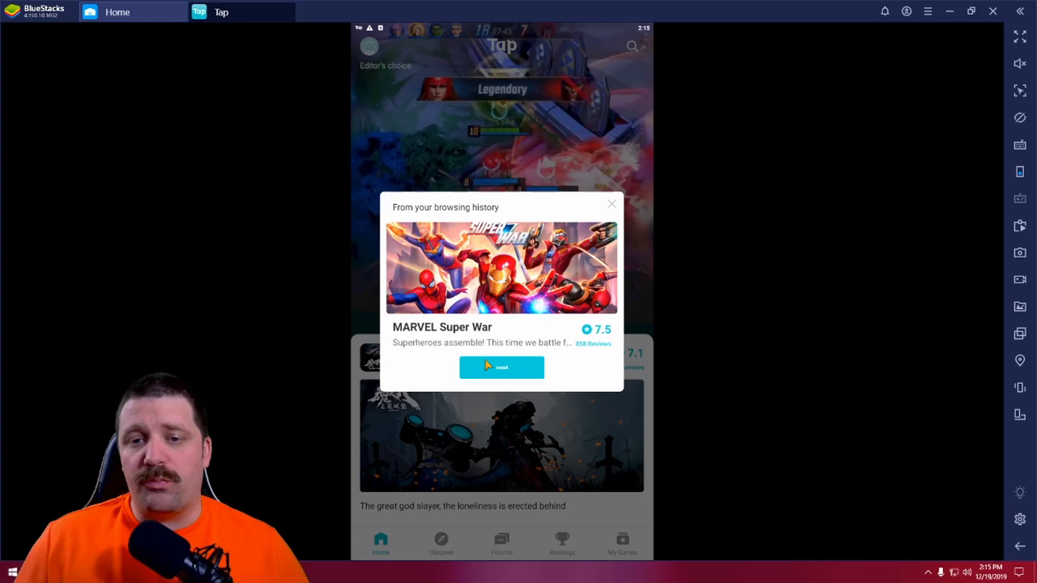
{"action": "left_click", "coordinate": [501, 366]}
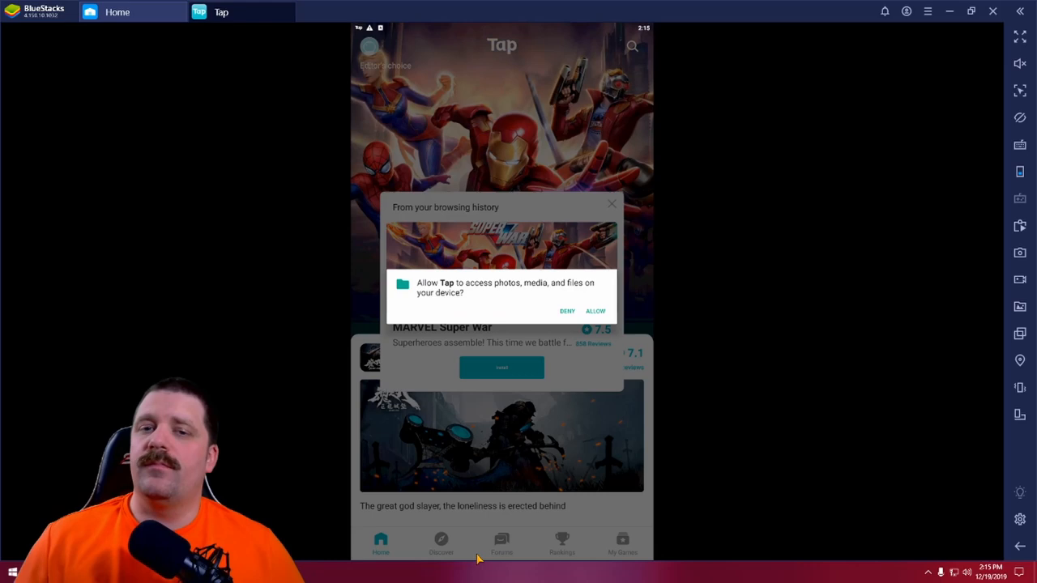
{"action": "left_click", "coordinate": [595, 311]}
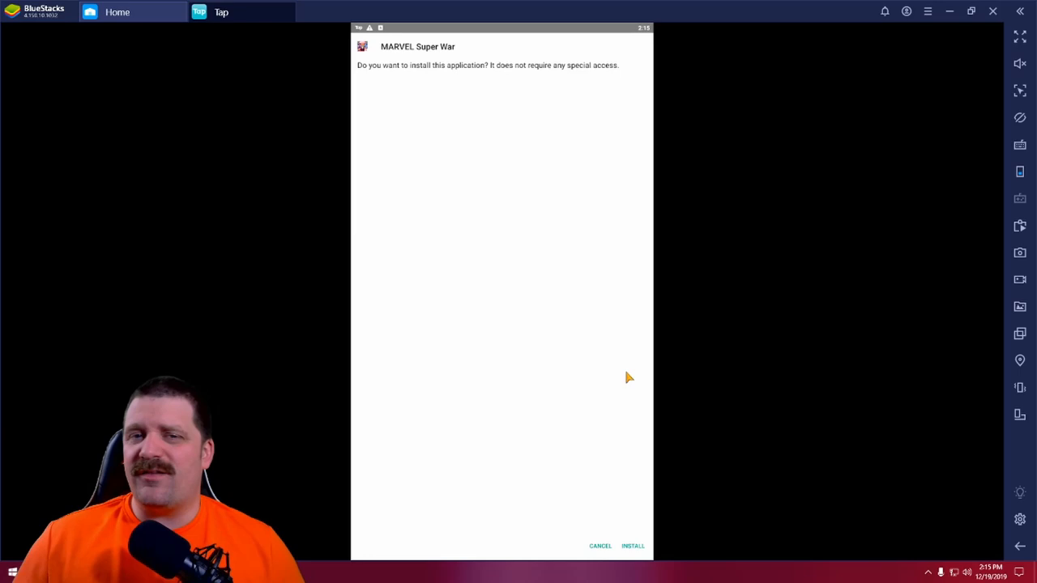
{"action": "left_click", "coordinate": [632, 544]}
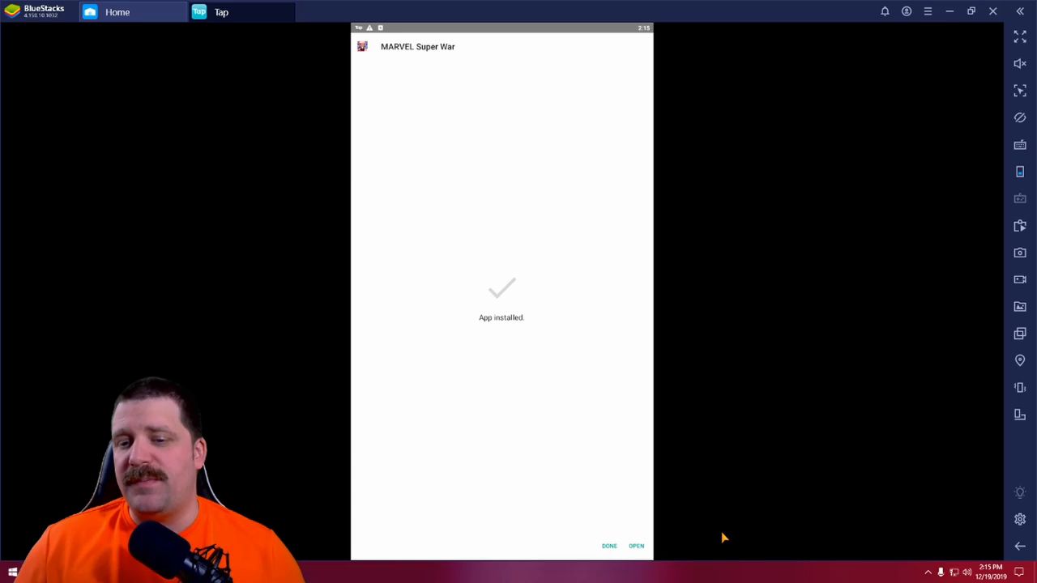
Launch MARVEL Super War and confirm its storage permission notice and game update.
{"action": "left_click", "coordinate": [635, 545]}
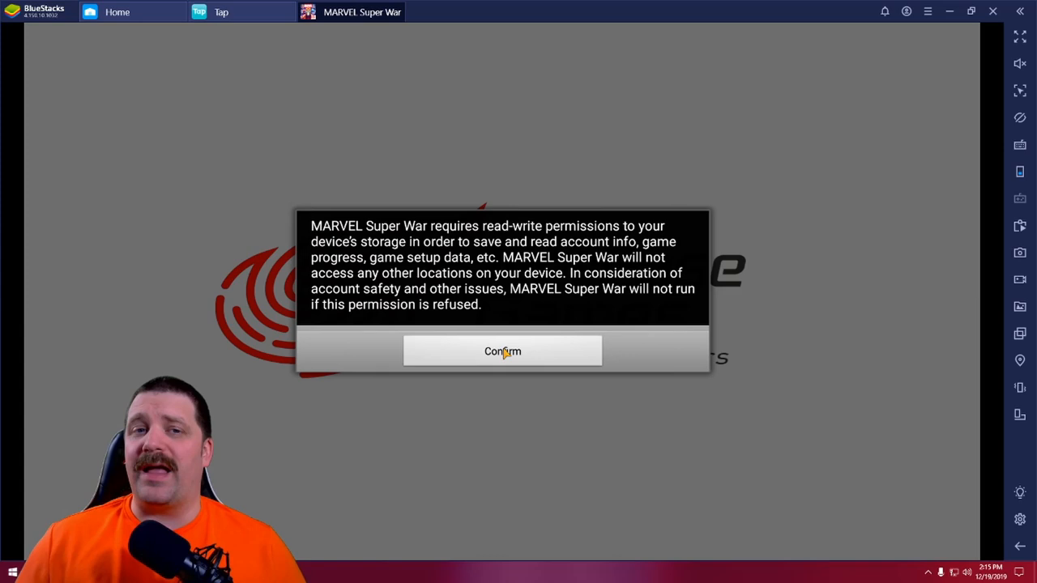
{"action": "mouse_move", "coordinate": [684, 243]}
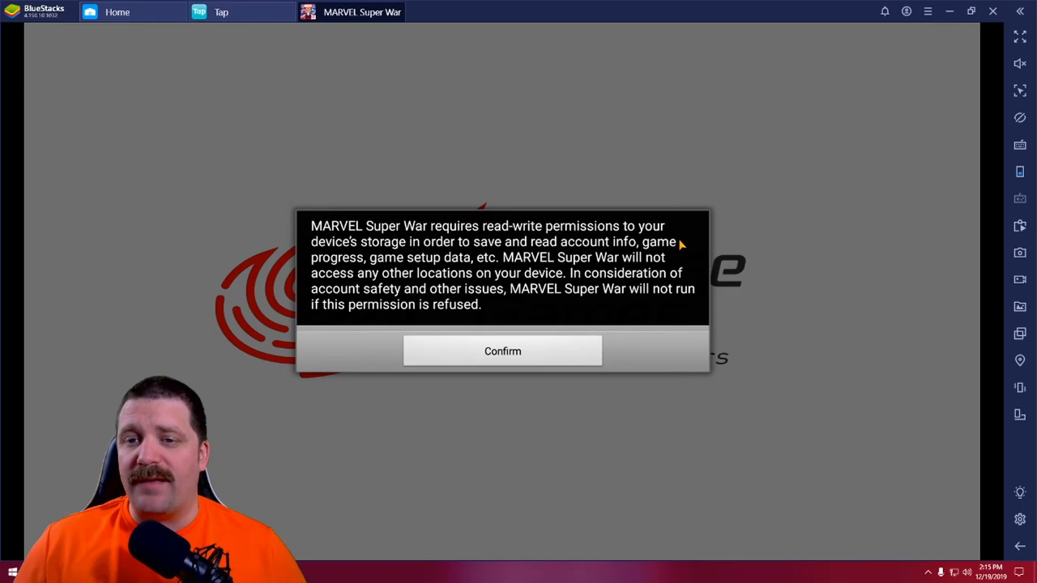
{"action": "left_click", "coordinate": [502, 350]}
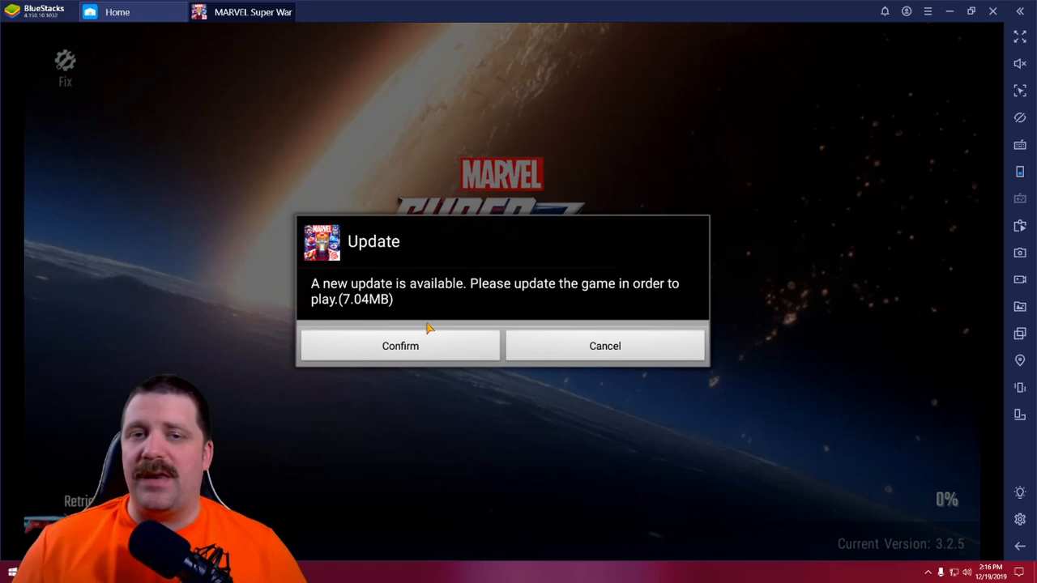
{"action": "left_click", "coordinate": [401, 347]}
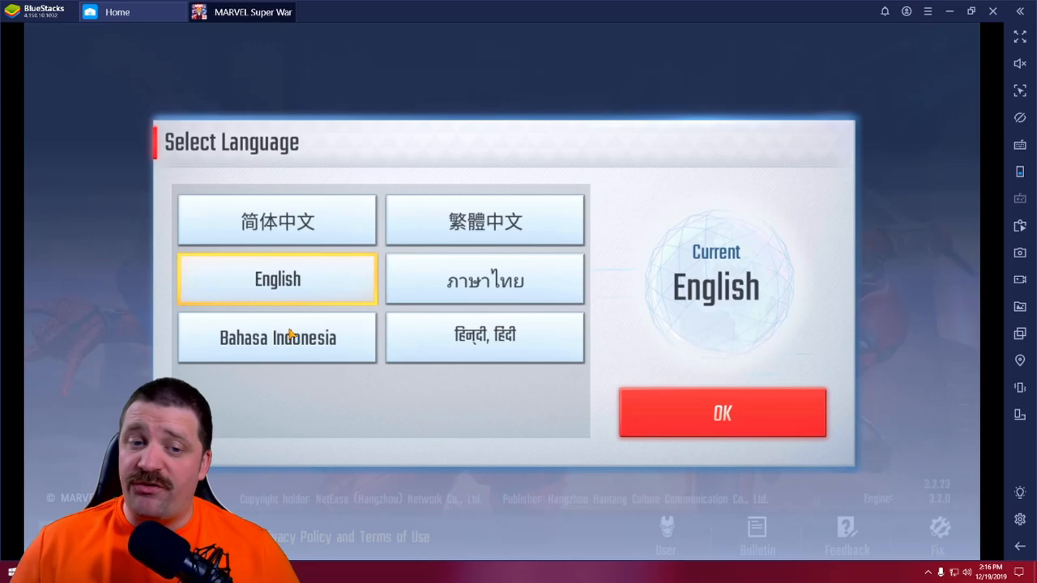
Confirm English, accept the privacy policy and terms, and enter the game.
{"action": "left_click", "coordinate": [721, 414]}
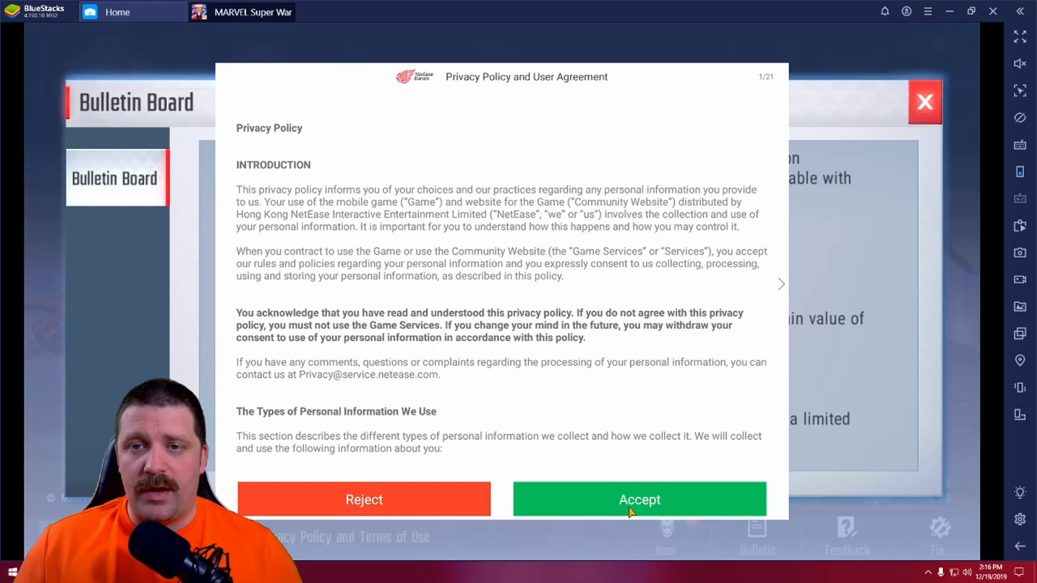
{"action": "left_click", "coordinate": [638, 499]}
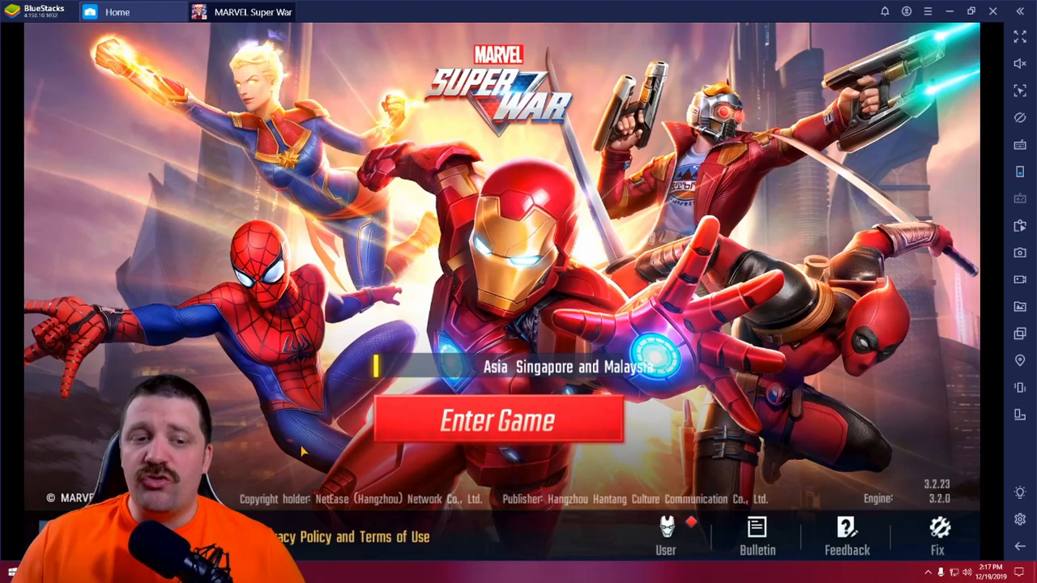
{"action": "left_click", "coordinate": [497, 421]}
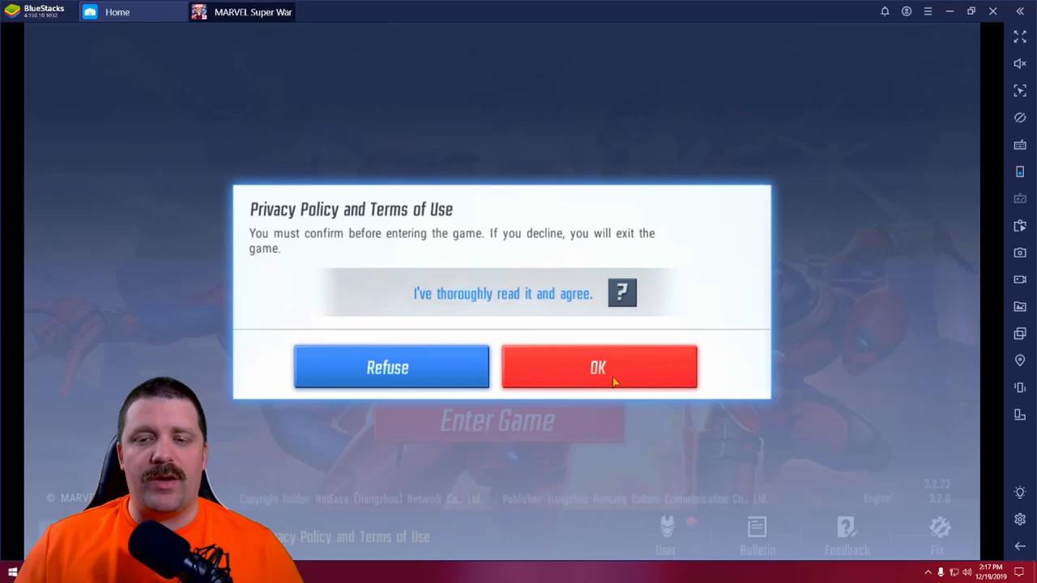
{"action": "left_click", "coordinate": [599, 366]}
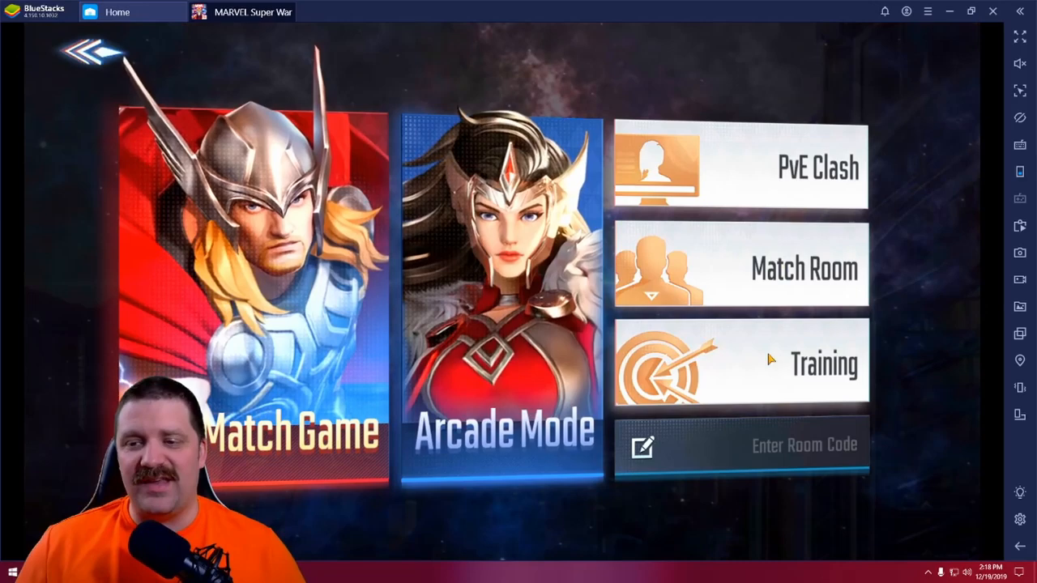
Start Basic training mission 1-2 Destroying Turrets from the Training mode.
{"action": "left_click", "coordinate": [822, 363]}
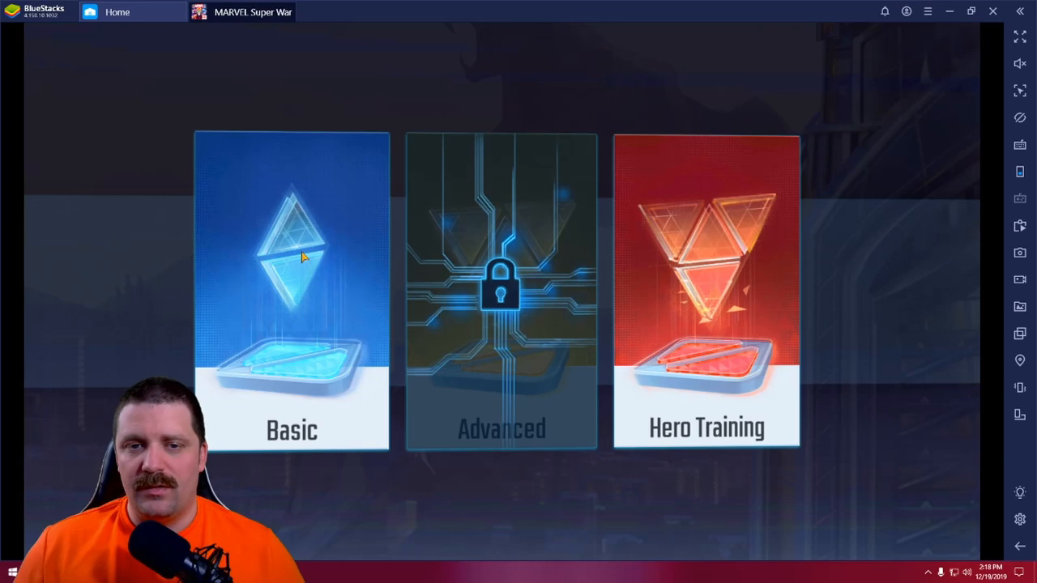
{"action": "left_click", "coordinate": [292, 291]}
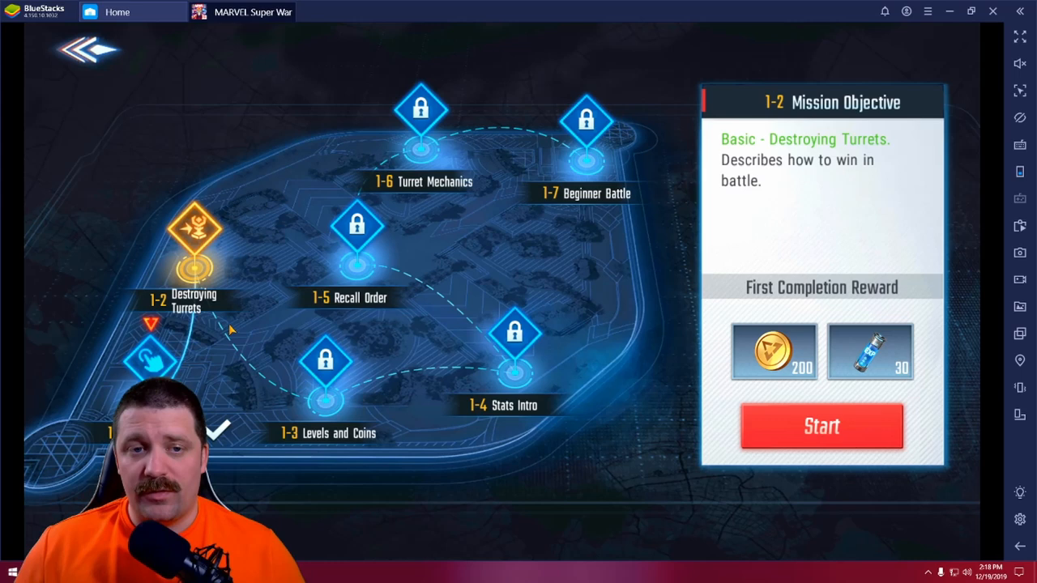
{"action": "left_click", "coordinate": [820, 427]}
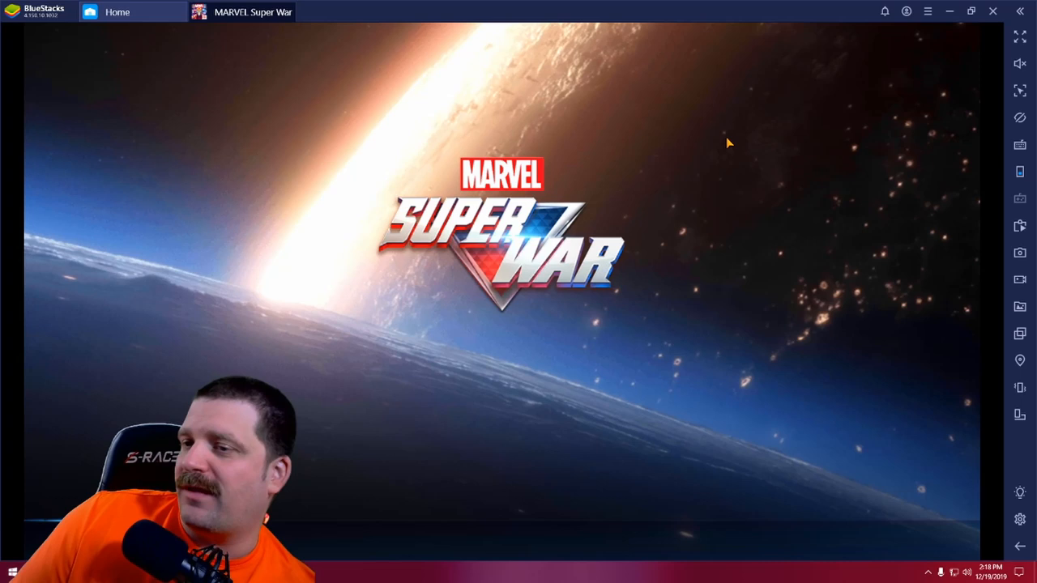
Adjust the emulator volume and advance past the Victory Conditions briefing.
{"action": "left_click", "coordinate": [1020, 63]}
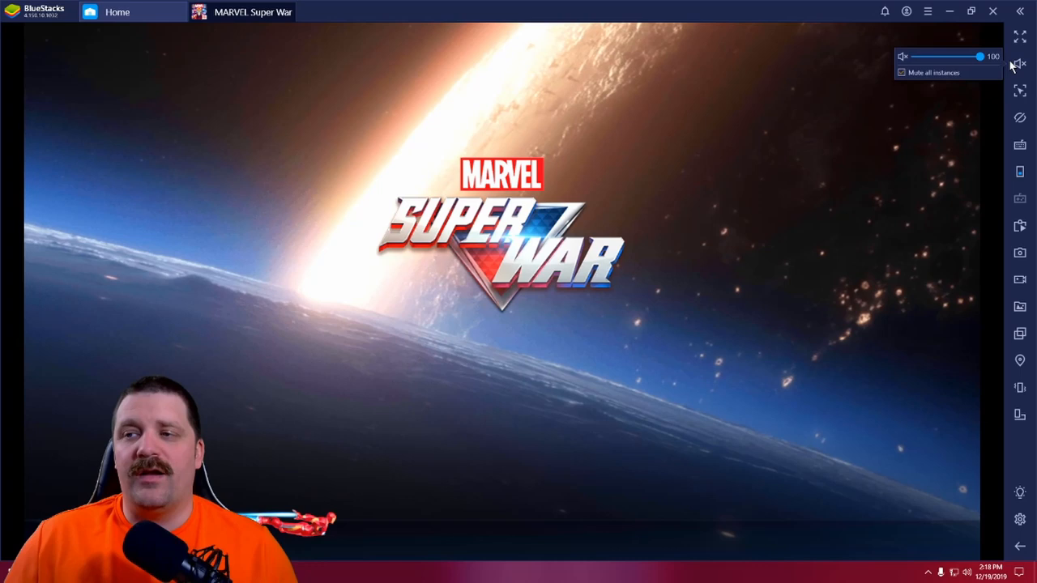
{"action": "left_click", "coordinate": [1019, 36]}
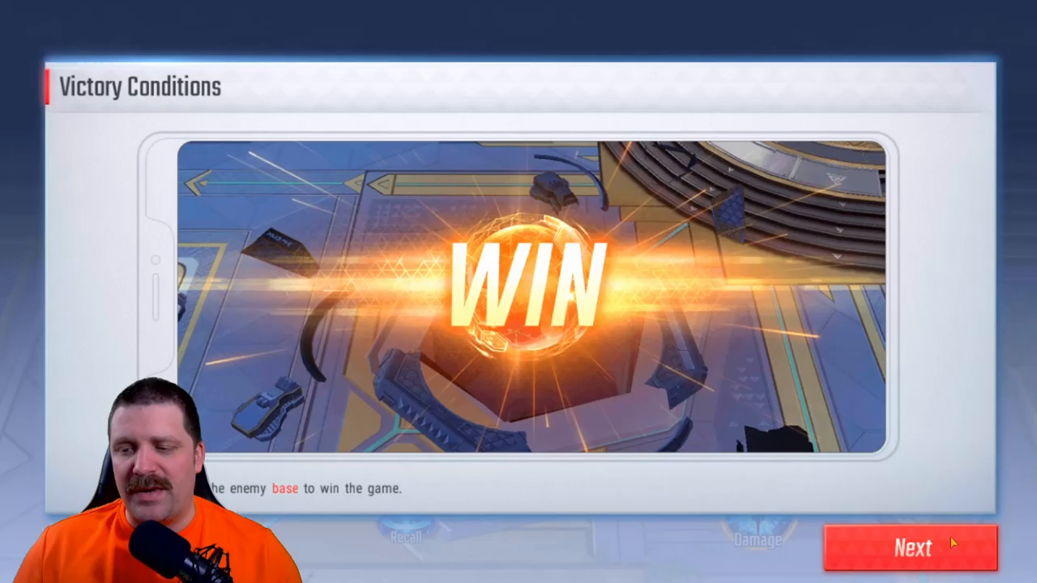
{"action": "left_click", "coordinate": [911, 547]}
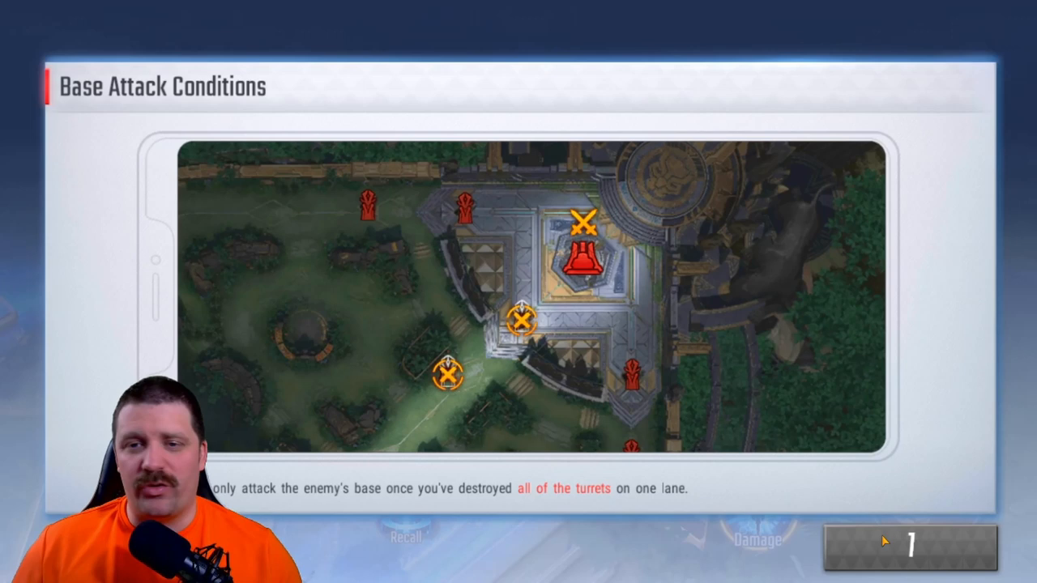